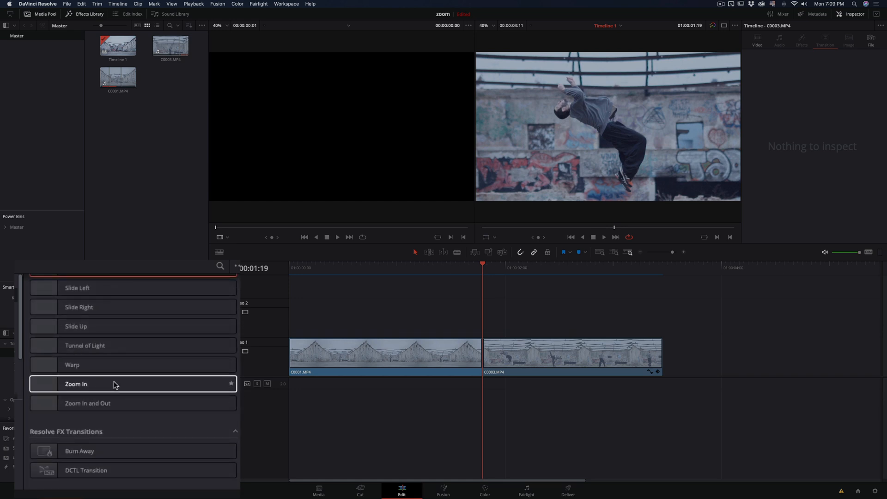
# Bring up the context menu for the Zoom In transition on the Video 1 cut
pyautogui.rightClick(508, 351)
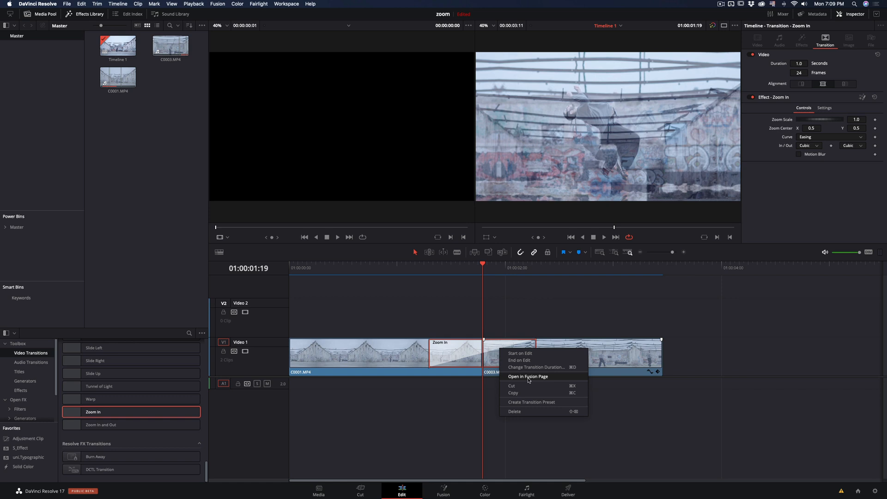
# Edit the transition in Fusion with Expo ease in and Expo ease out
pyautogui.click(527, 376)
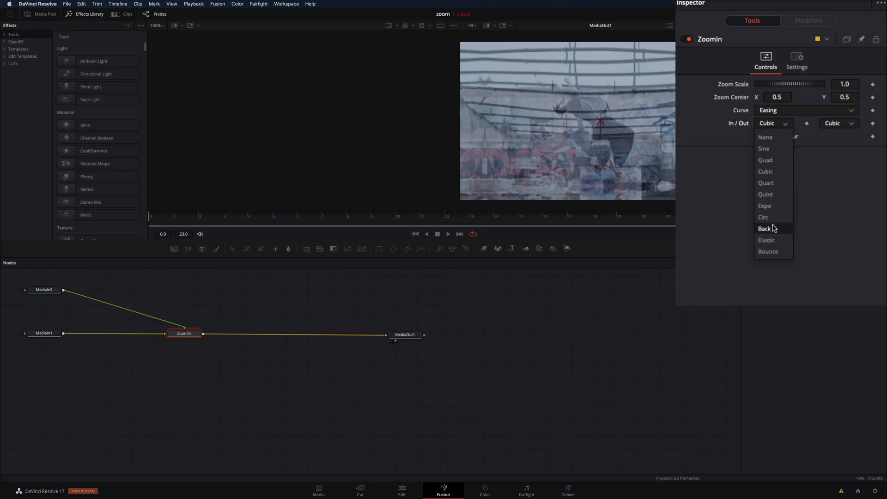
pyautogui.click(764, 206)
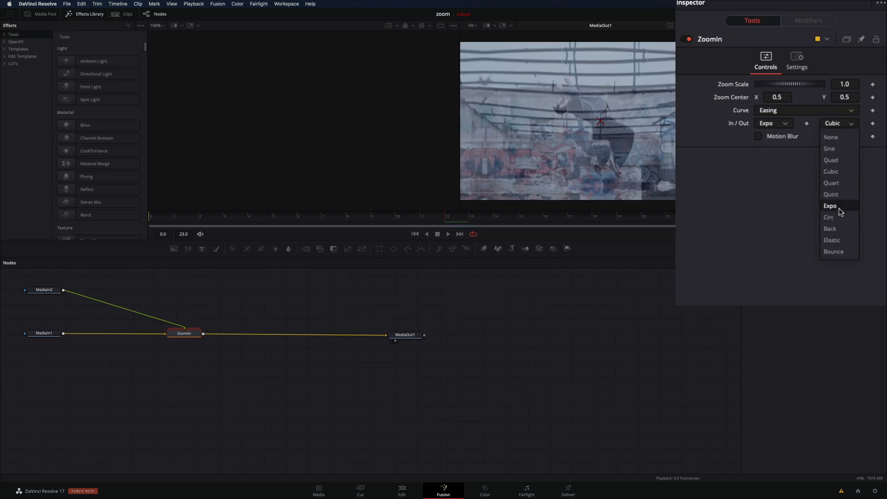
pyautogui.click(829, 206)
pyautogui.write('Dent')
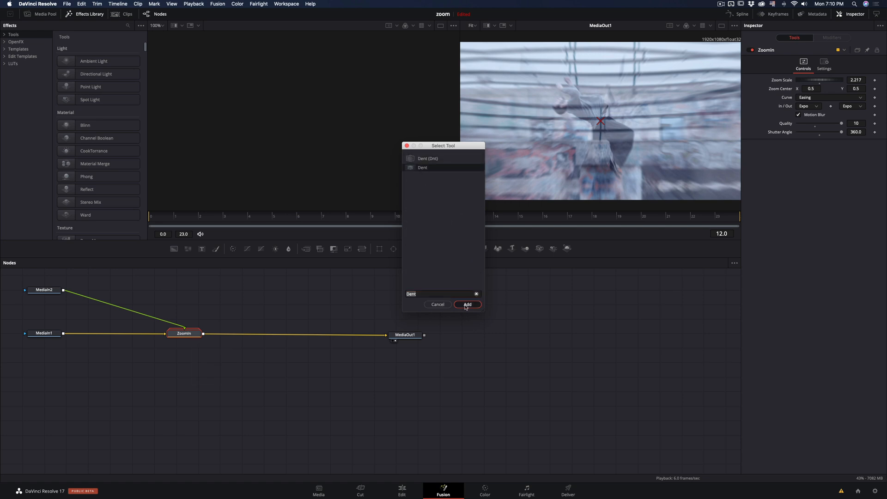
# Add the Dent distortion after the Zoom In node in the Fusion chain
pyautogui.click(467, 304)
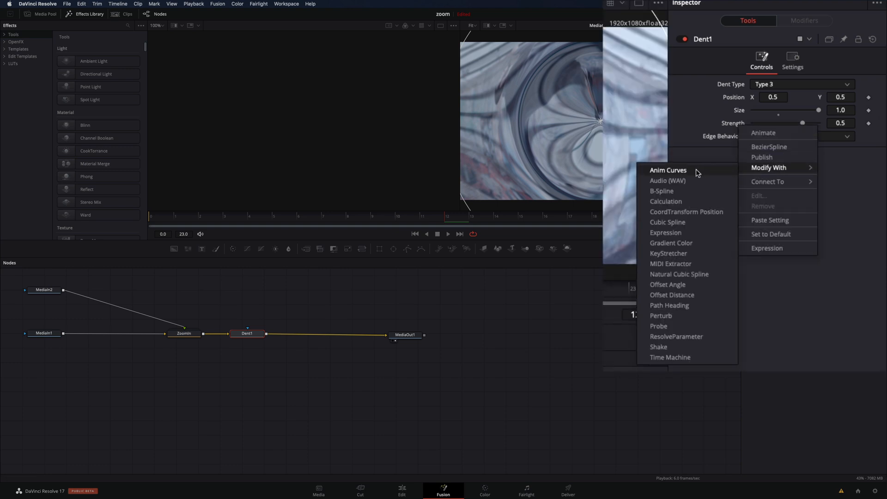
# Drive the Dent strength with an Anim Curves modifier using an Expo-eased curve
pyautogui.click(667, 170)
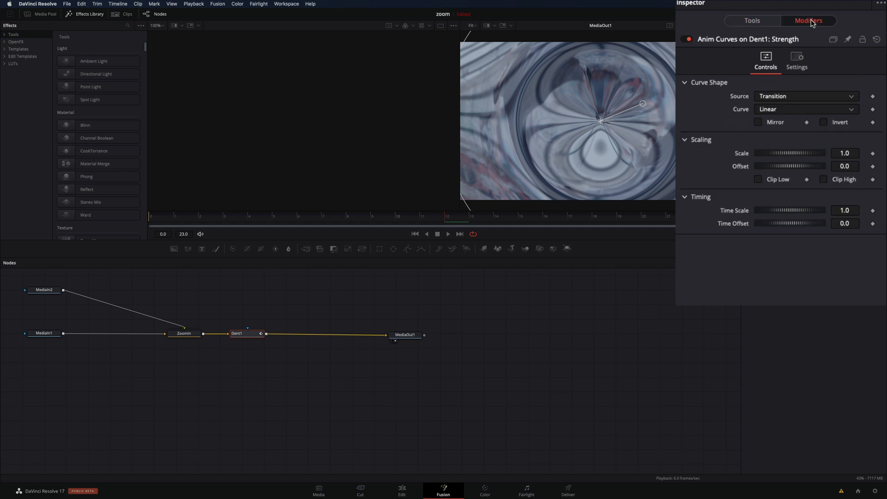
pyautogui.click(806, 109)
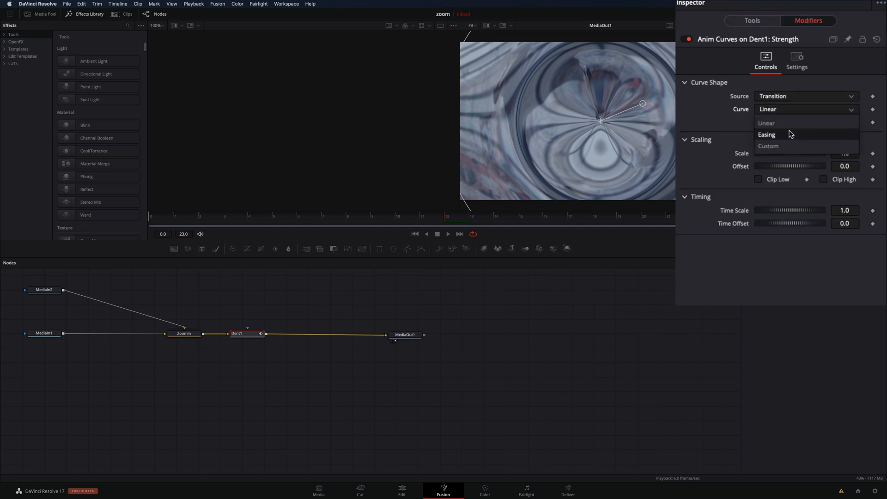
pyautogui.click(767, 134)
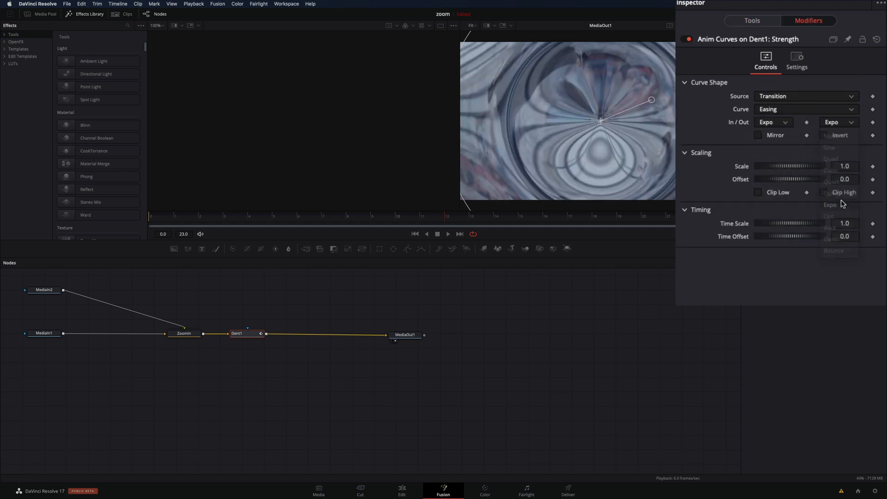
pyautogui.click(759, 134)
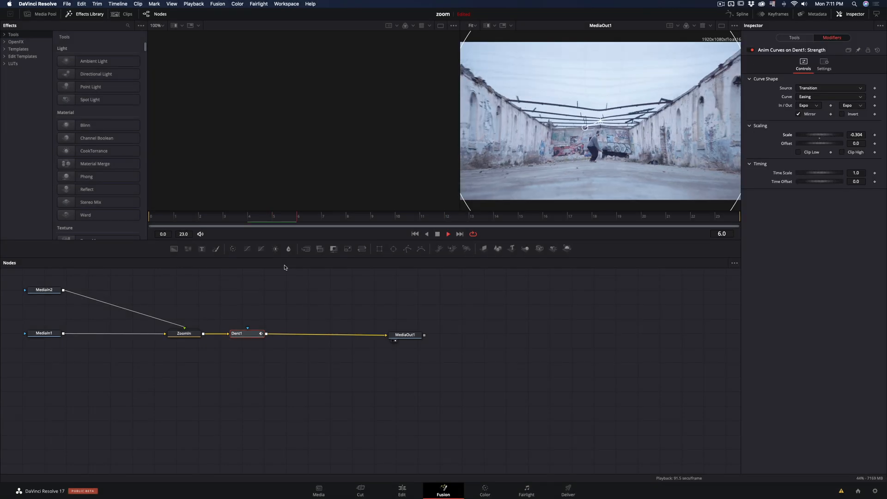
# Return to the Edit timeline
pyautogui.click(401, 490)
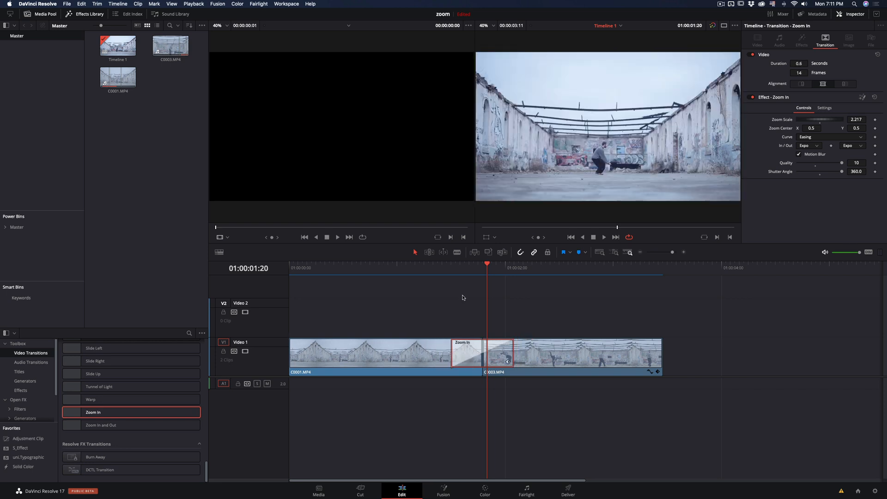
# Save the customised transition as preset 'THE NAME YOU WANT' via Create Transition Preset
pyautogui.rightClick(467, 352)
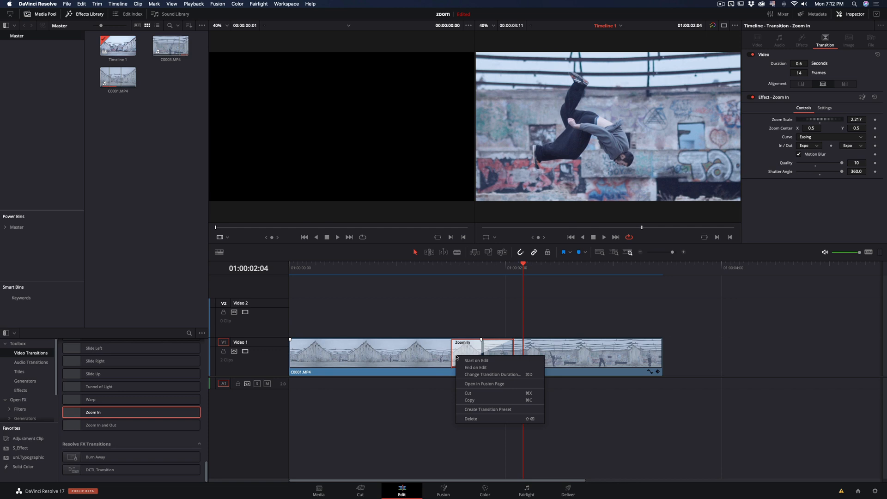
pyautogui.click(488, 410)
pyautogui.write('THE NAME YOU WANT')
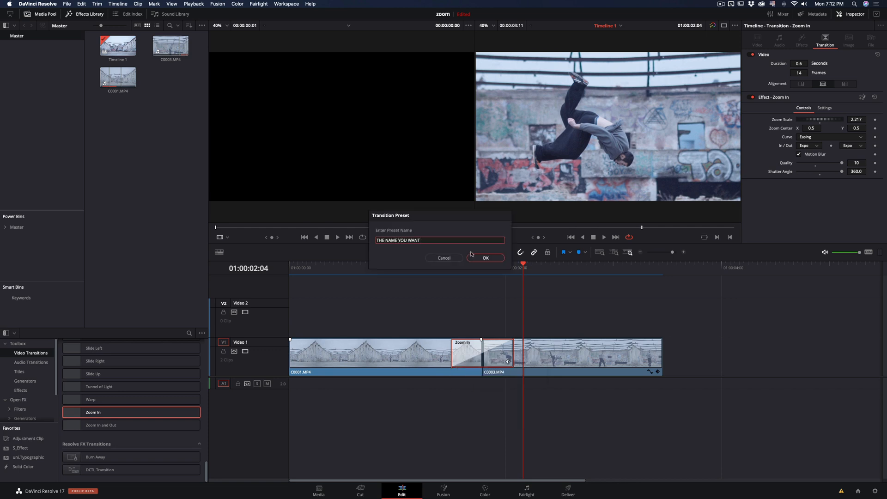
pyautogui.click(485, 258)
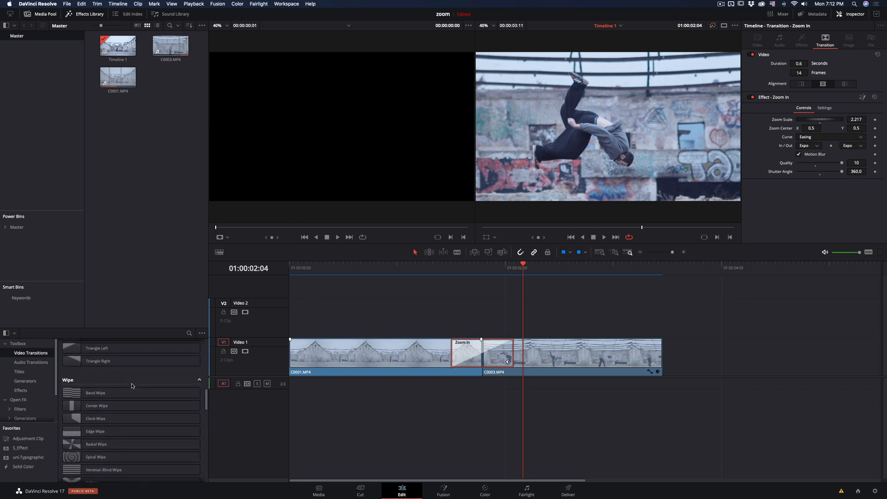
pyautogui.scroll(-3)
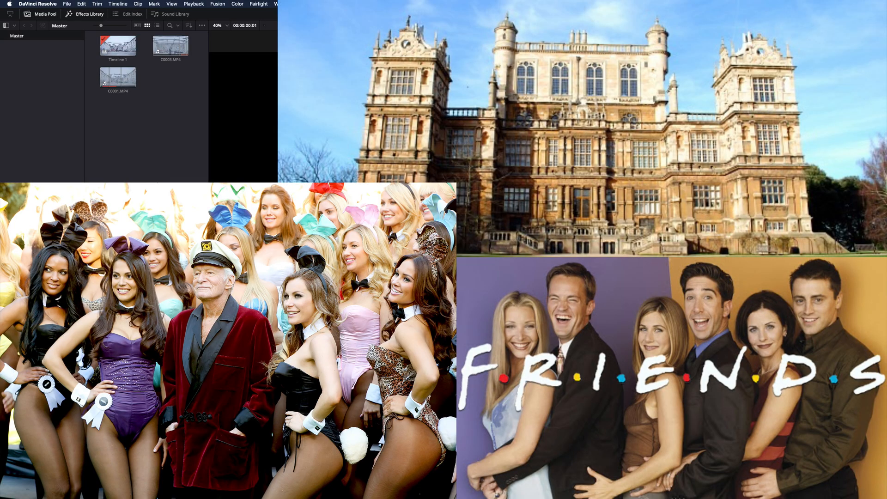
# Select the 'THE NAME YOU WANT' preset under User video transitions
pyautogui.click(402, 491)
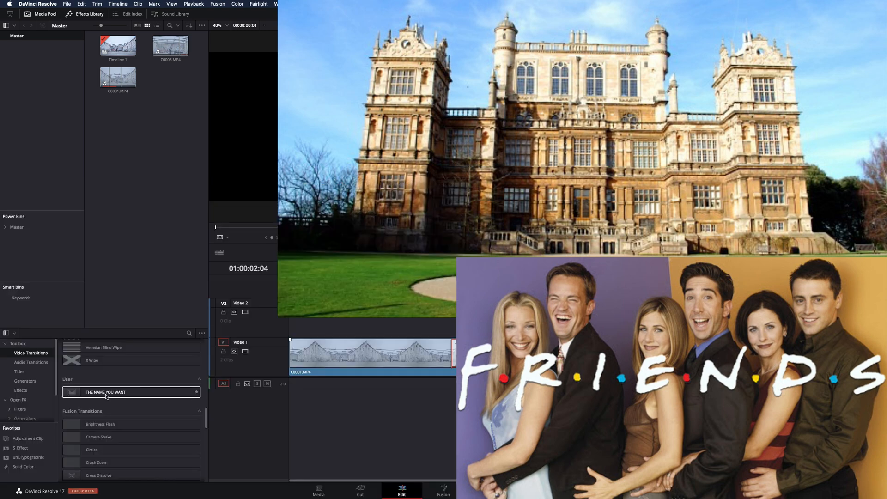